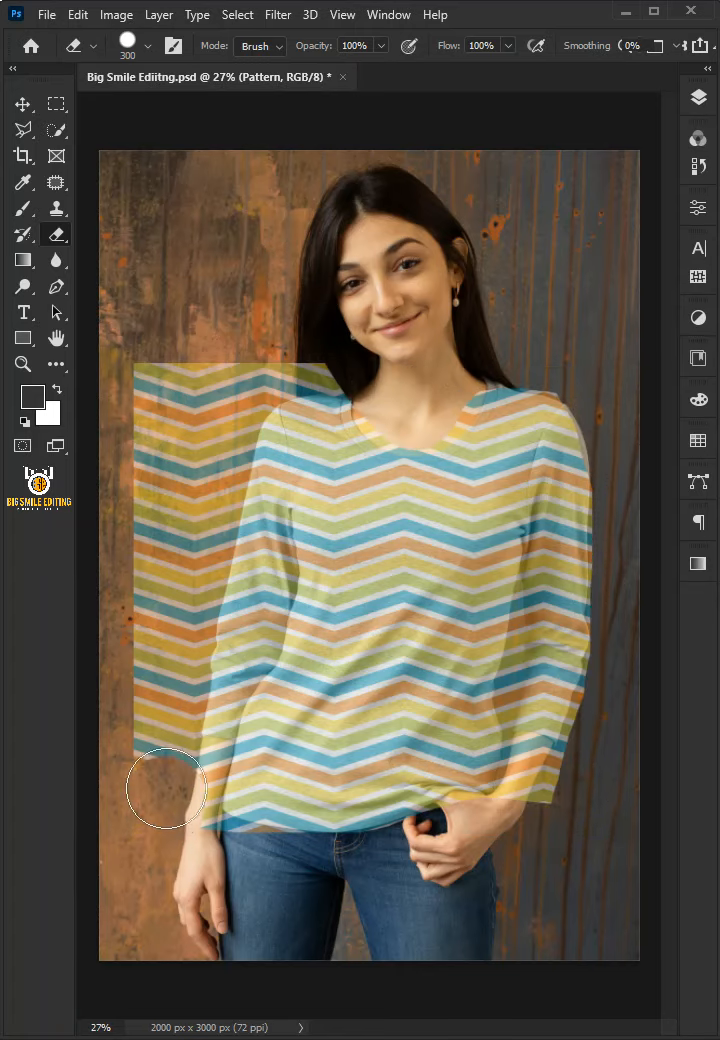
Erase the zigzag pattern overflowing left of the shirt with a 300 px Eraser.
{"action": "left_click_drag", "start_coordinate": [167, 788], "coordinate": [208, 470]}
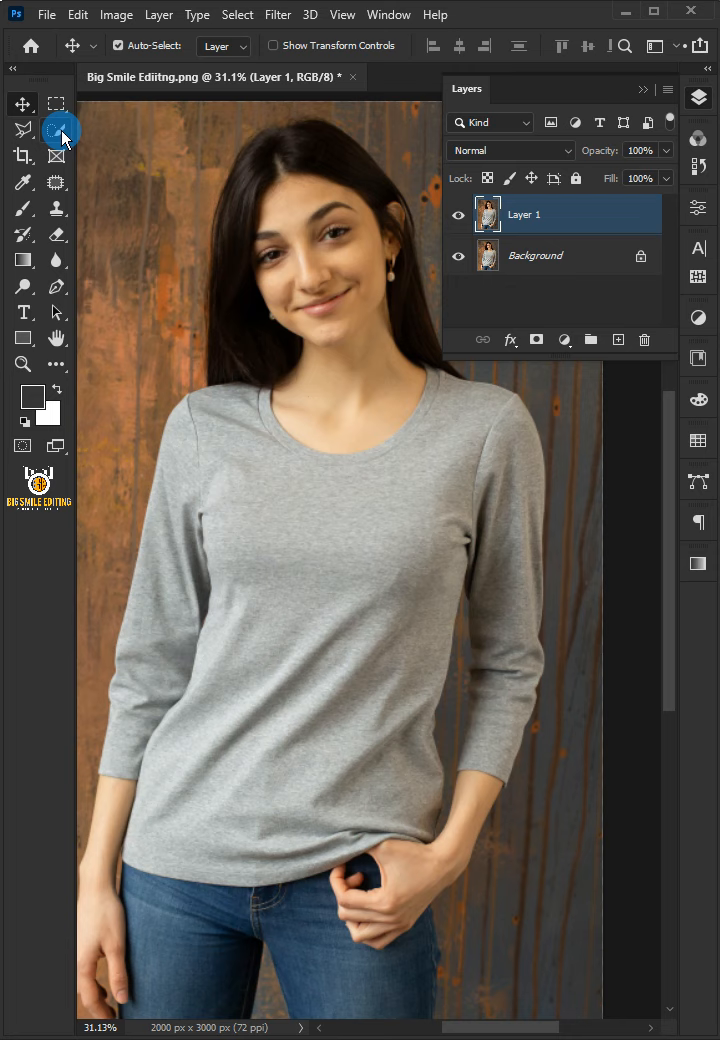
Brush over the gray shirt with the Quick Selection Tool in Add mode.
{"action": "left_click", "coordinate": [60, 130]}
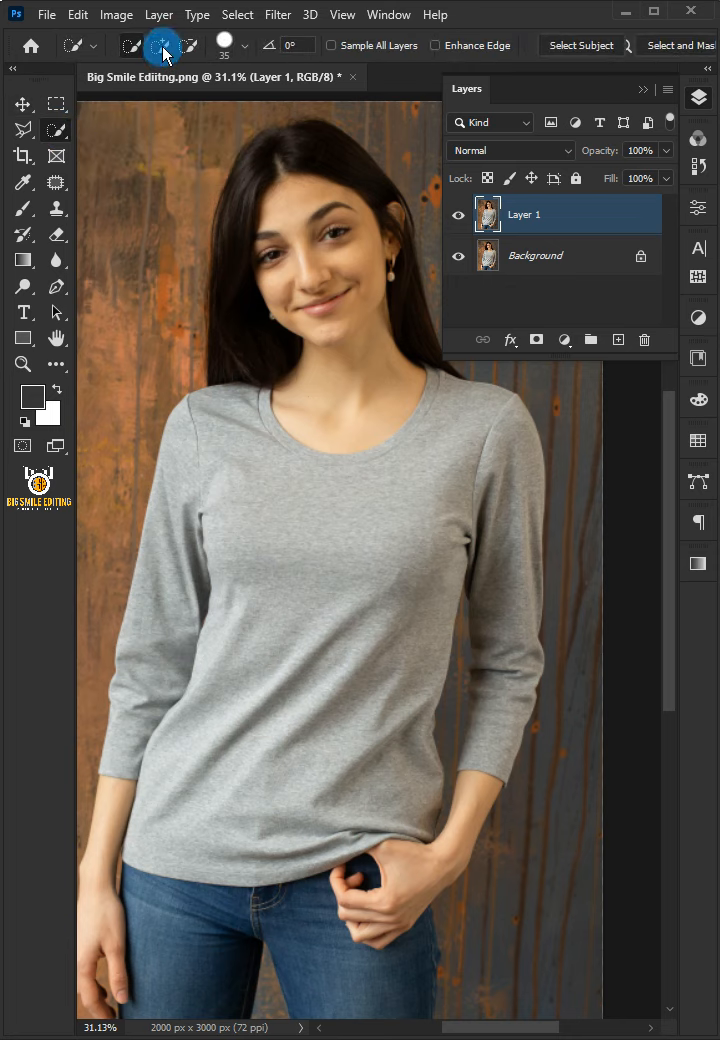
{"action": "left_click_drag", "start_coordinate": [200, 400], "coordinate": [348, 619]}
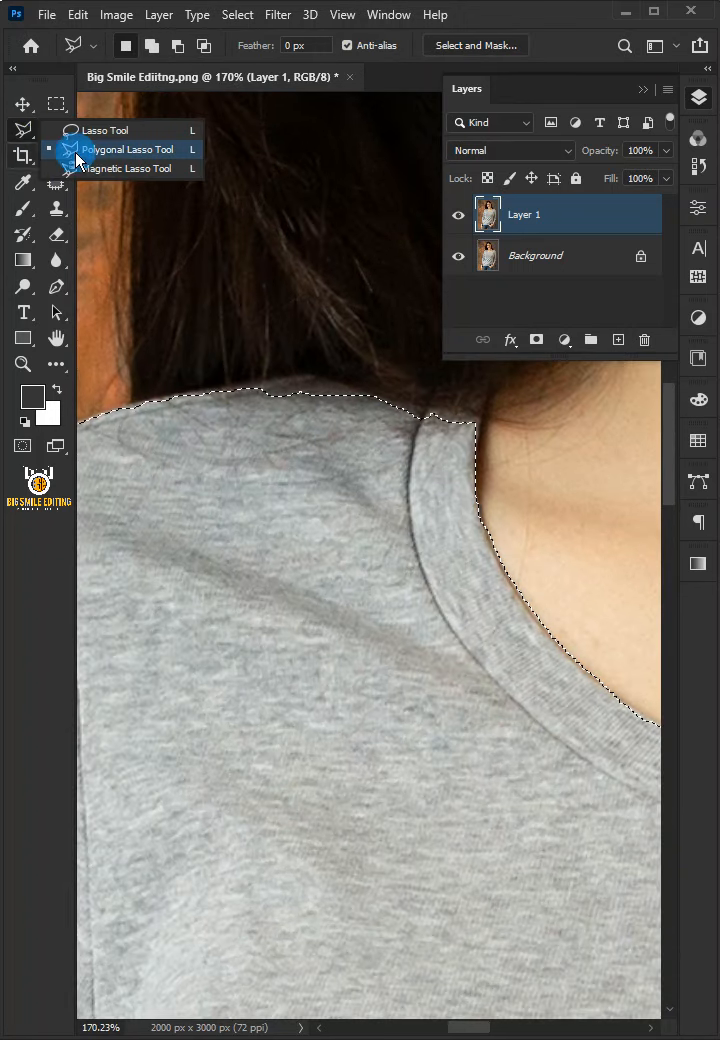
Subtract the gap between arm and torso using the Polygonal Lasso.
{"action": "left_click", "coordinate": [153, 46]}
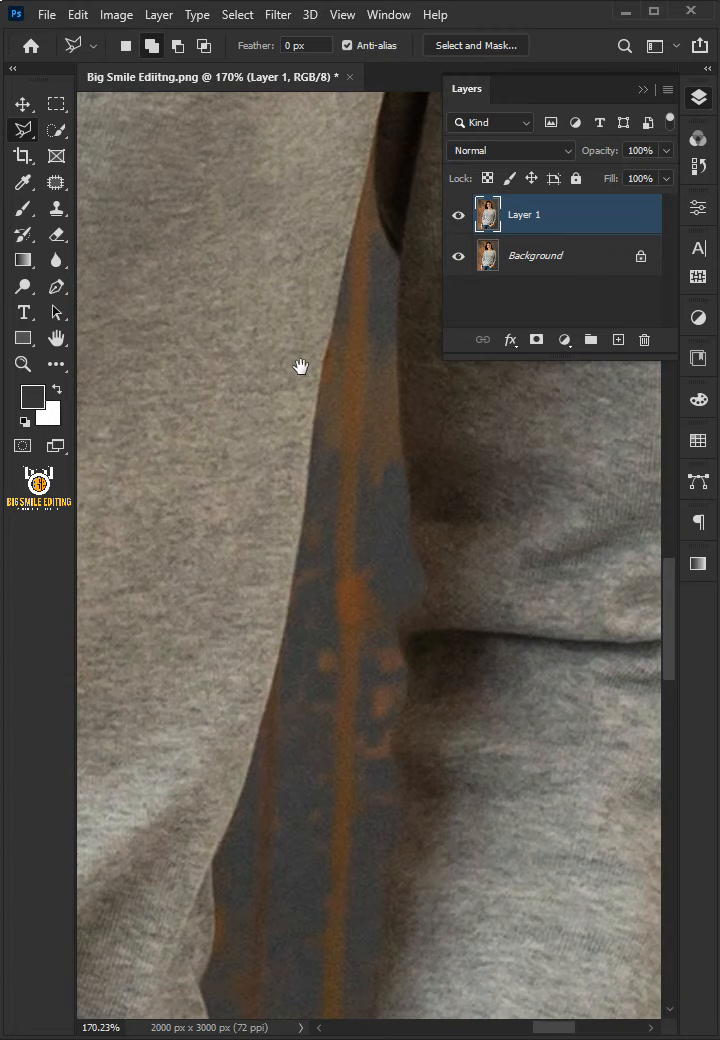
{"action": "left_click", "coordinate": [177, 46]}
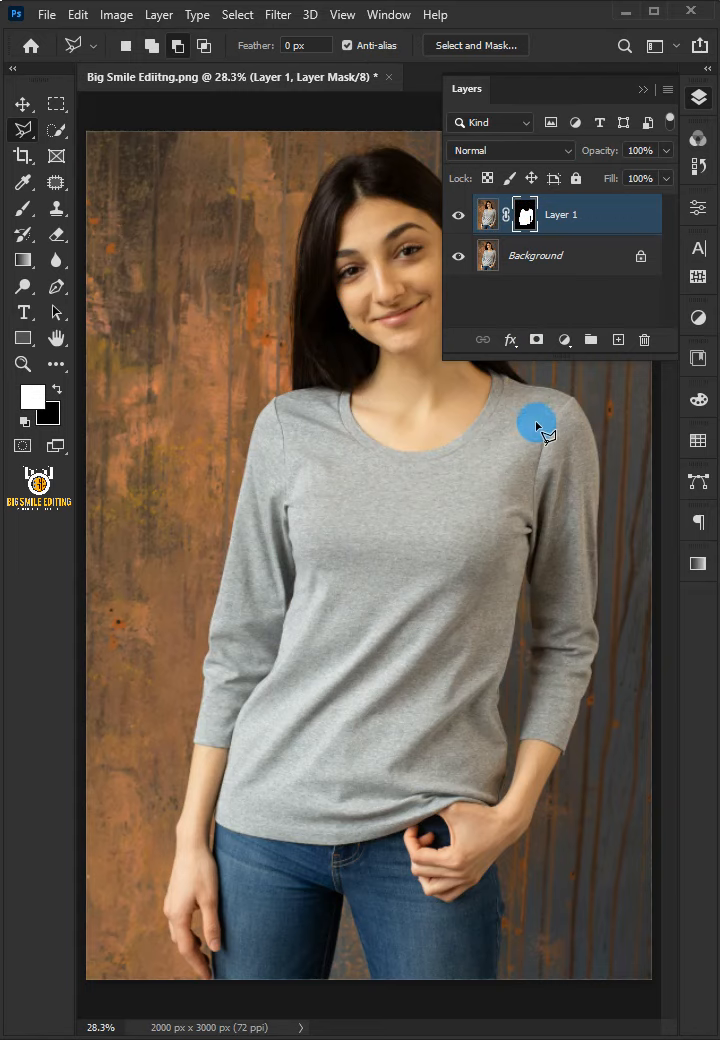
{"action": "left_click", "coordinate": [46, 14]}
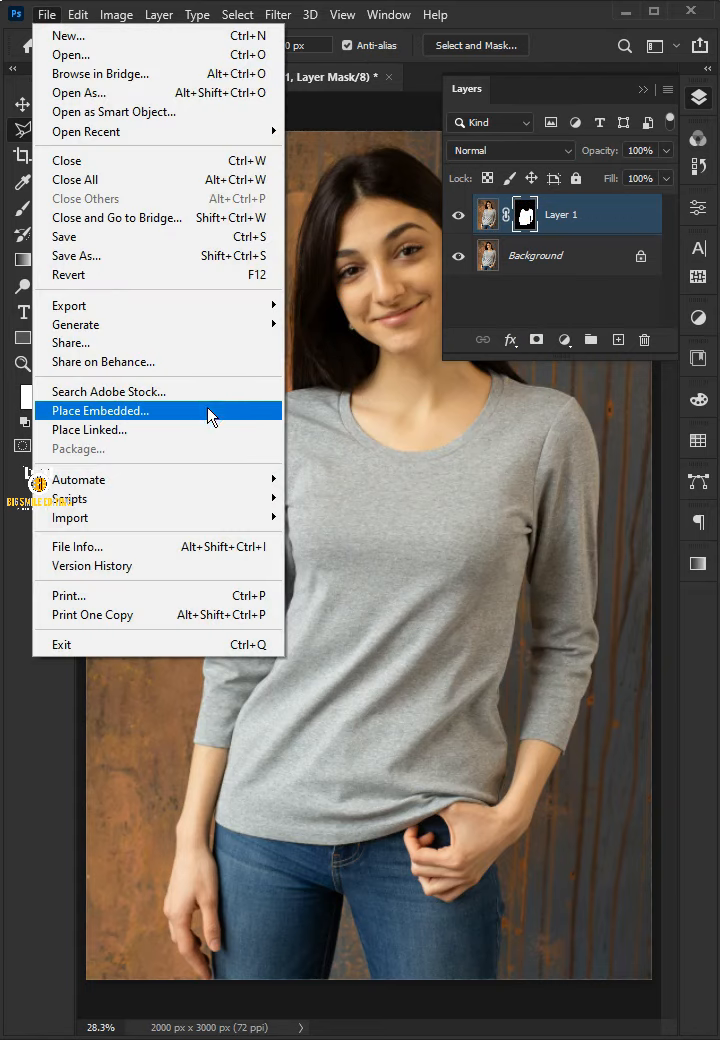
Place the zigzag pattern, blend it with Multiply, and open its Blending Options.
{"action": "left_click", "coordinate": [99, 410]}
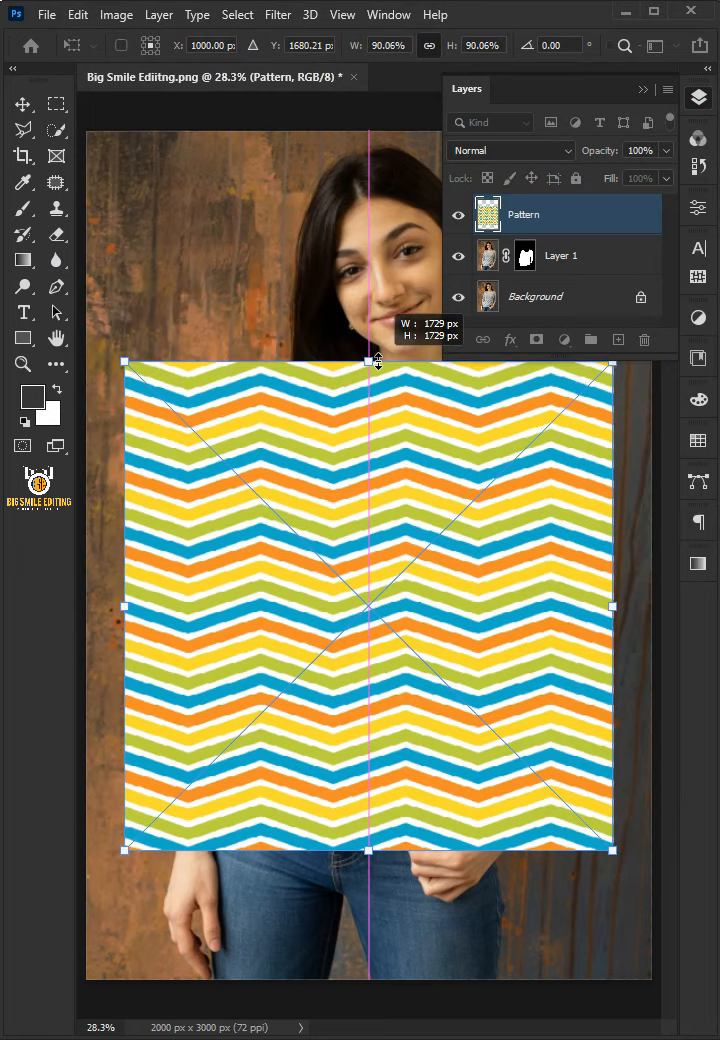
{"action": "key", "text": "Enter"}
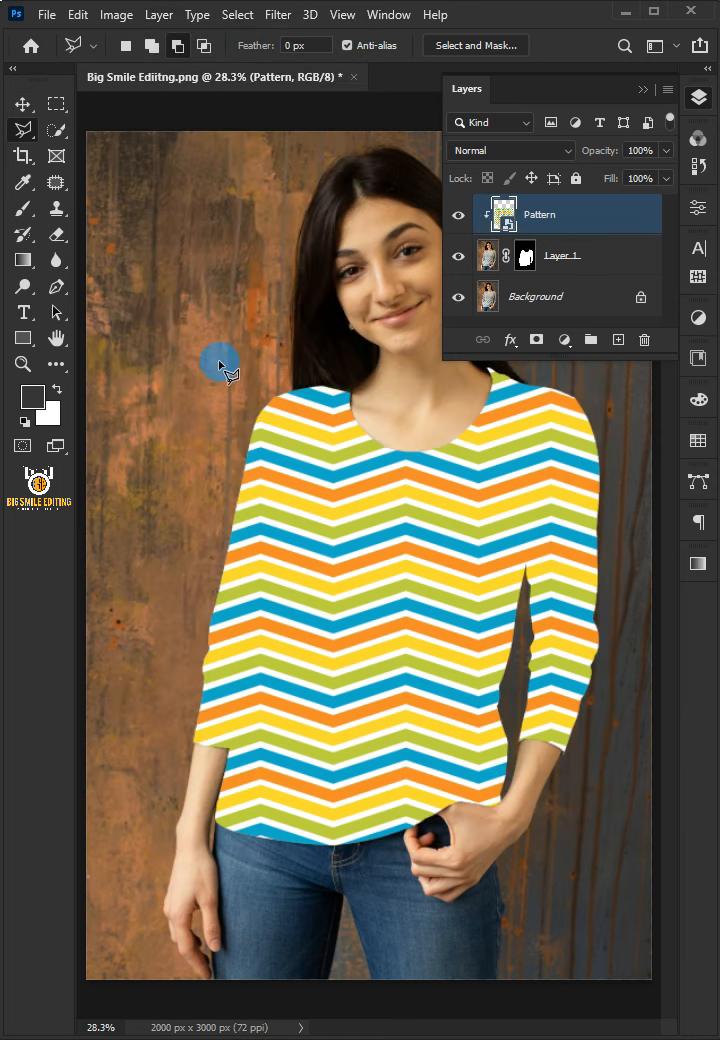
{"action": "left_click", "coordinate": [510, 150]}
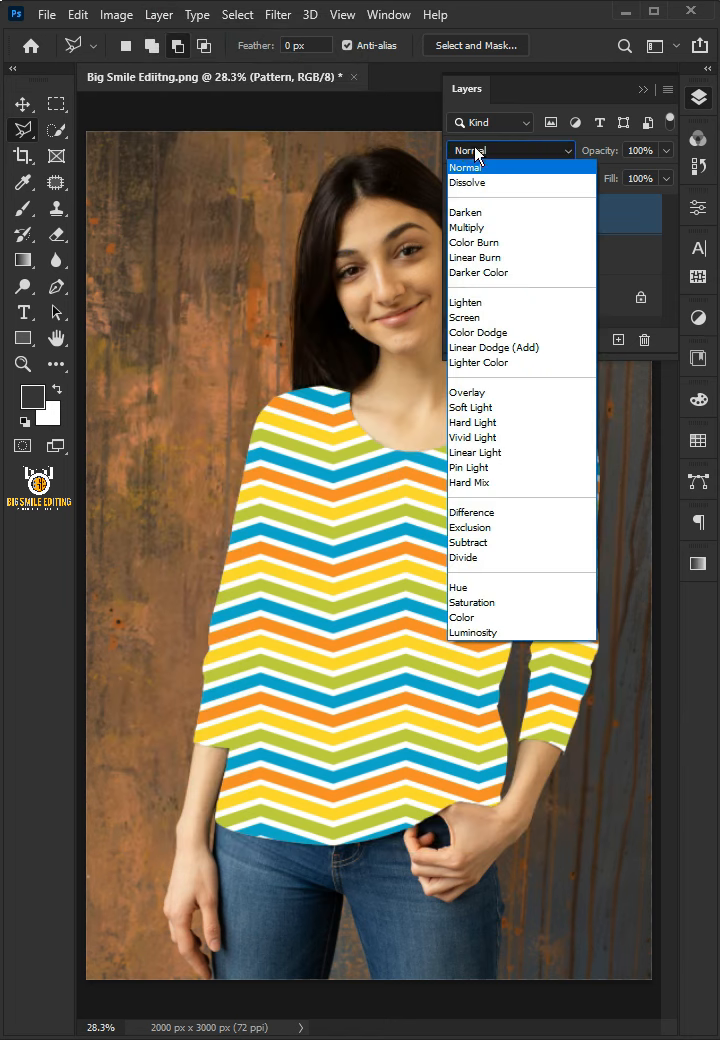
{"action": "left_click", "coordinate": [466, 212]}
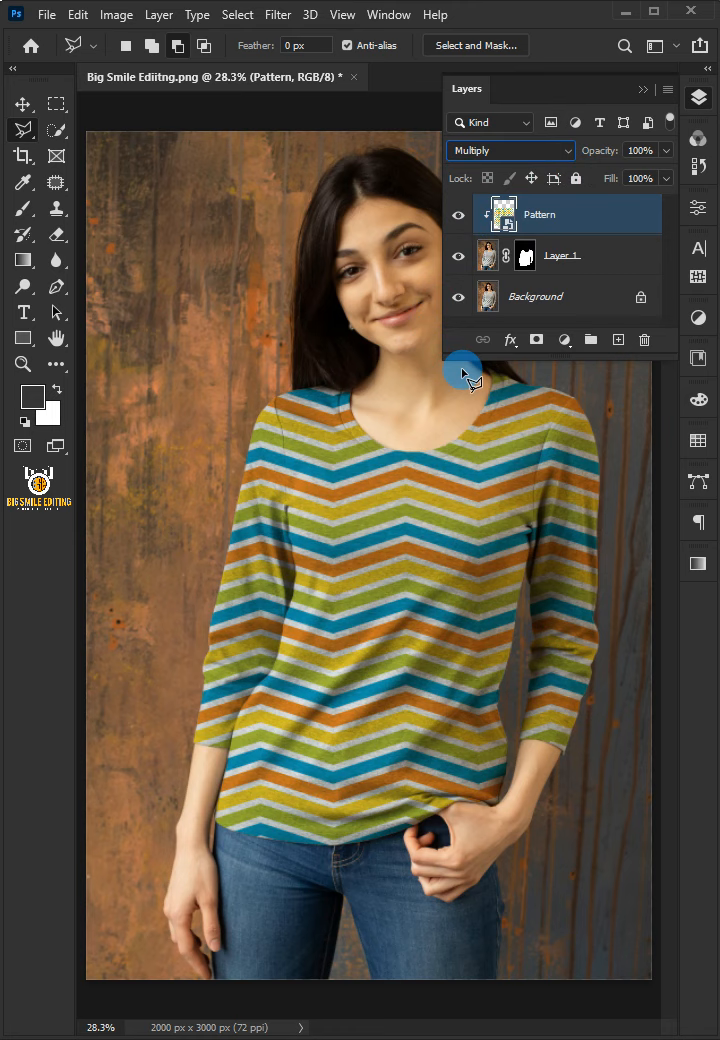
{"action": "left_click", "coordinate": [510, 340]}
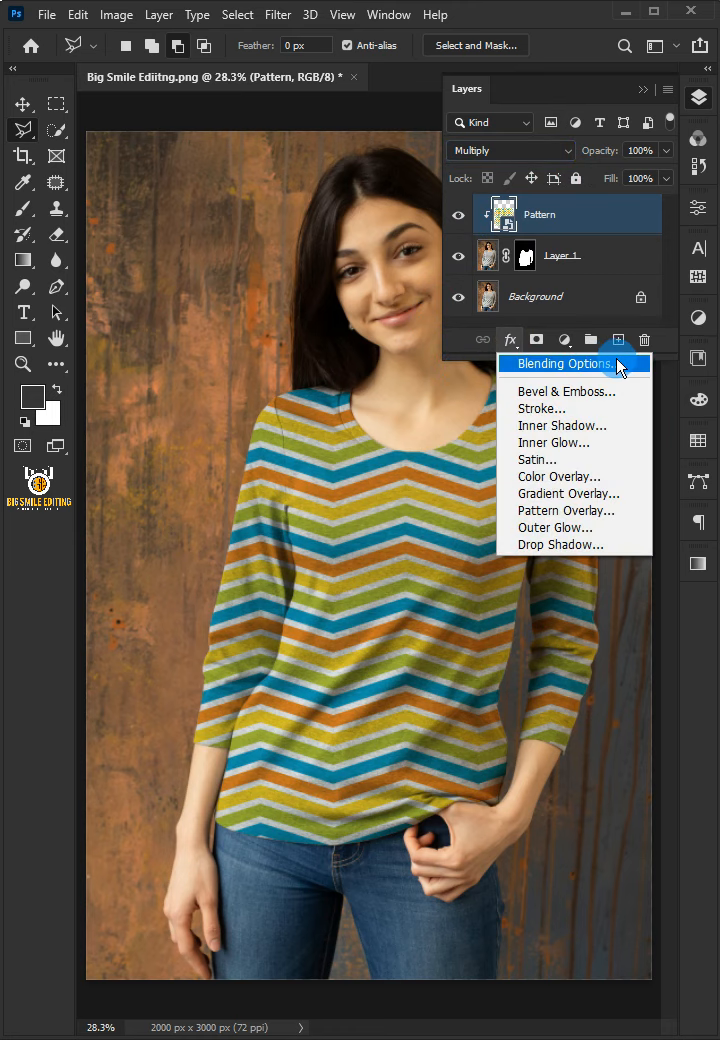
{"action": "left_click", "coordinate": [563, 363]}
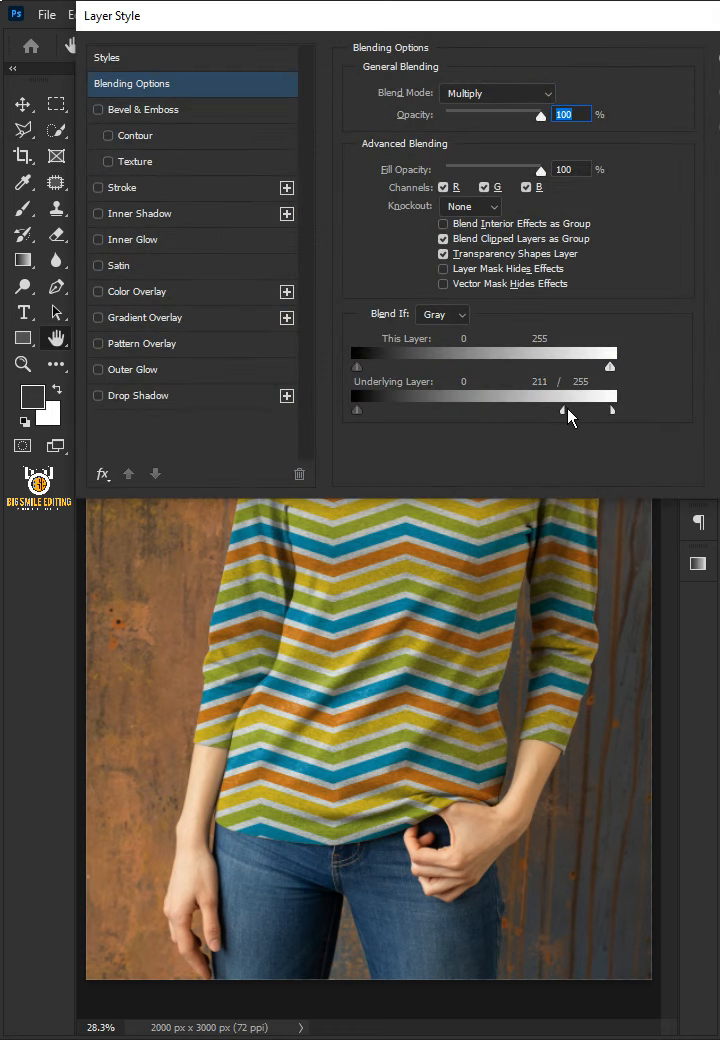